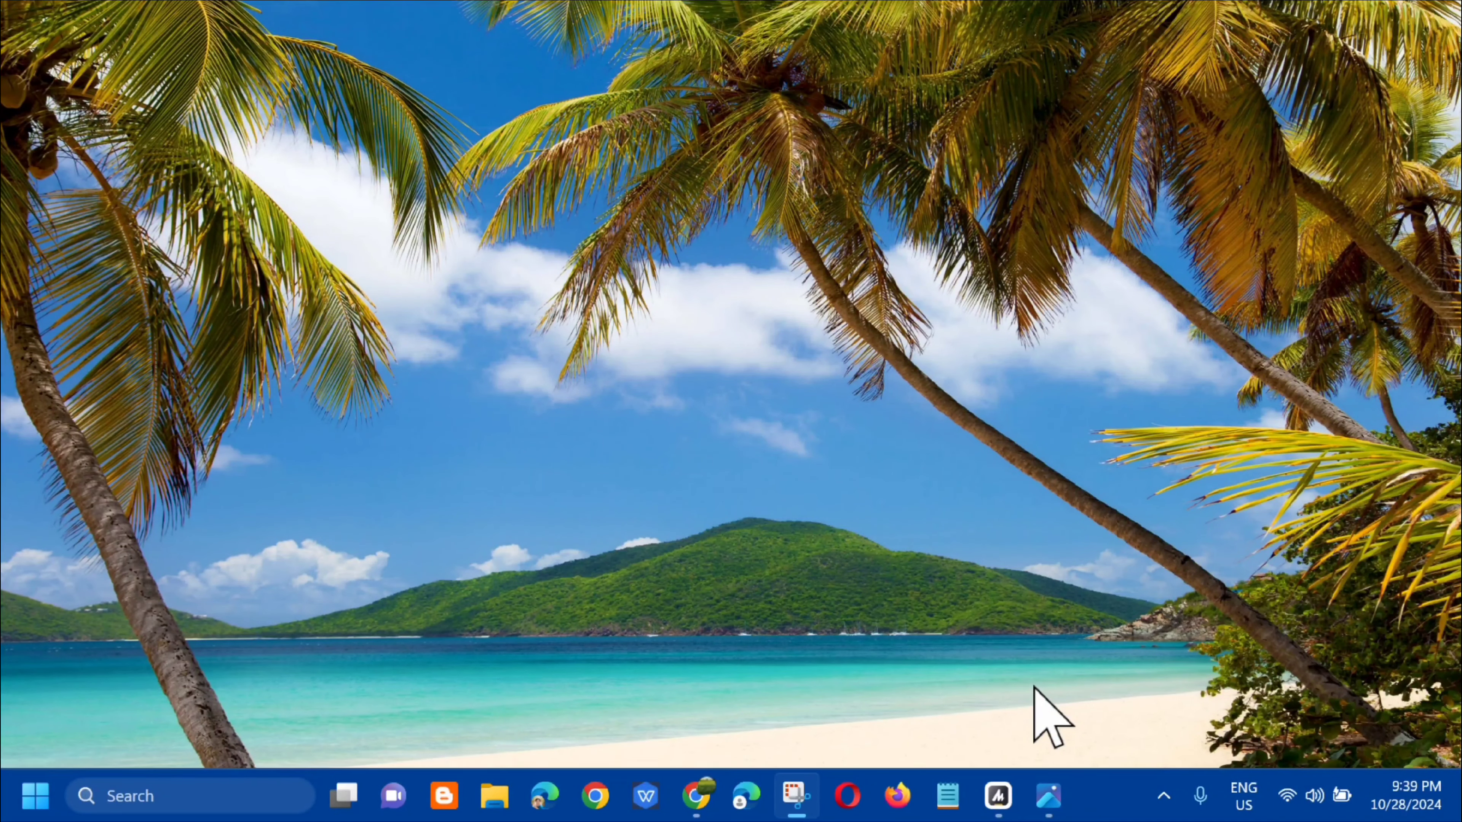
mouse_move(1050, 723)
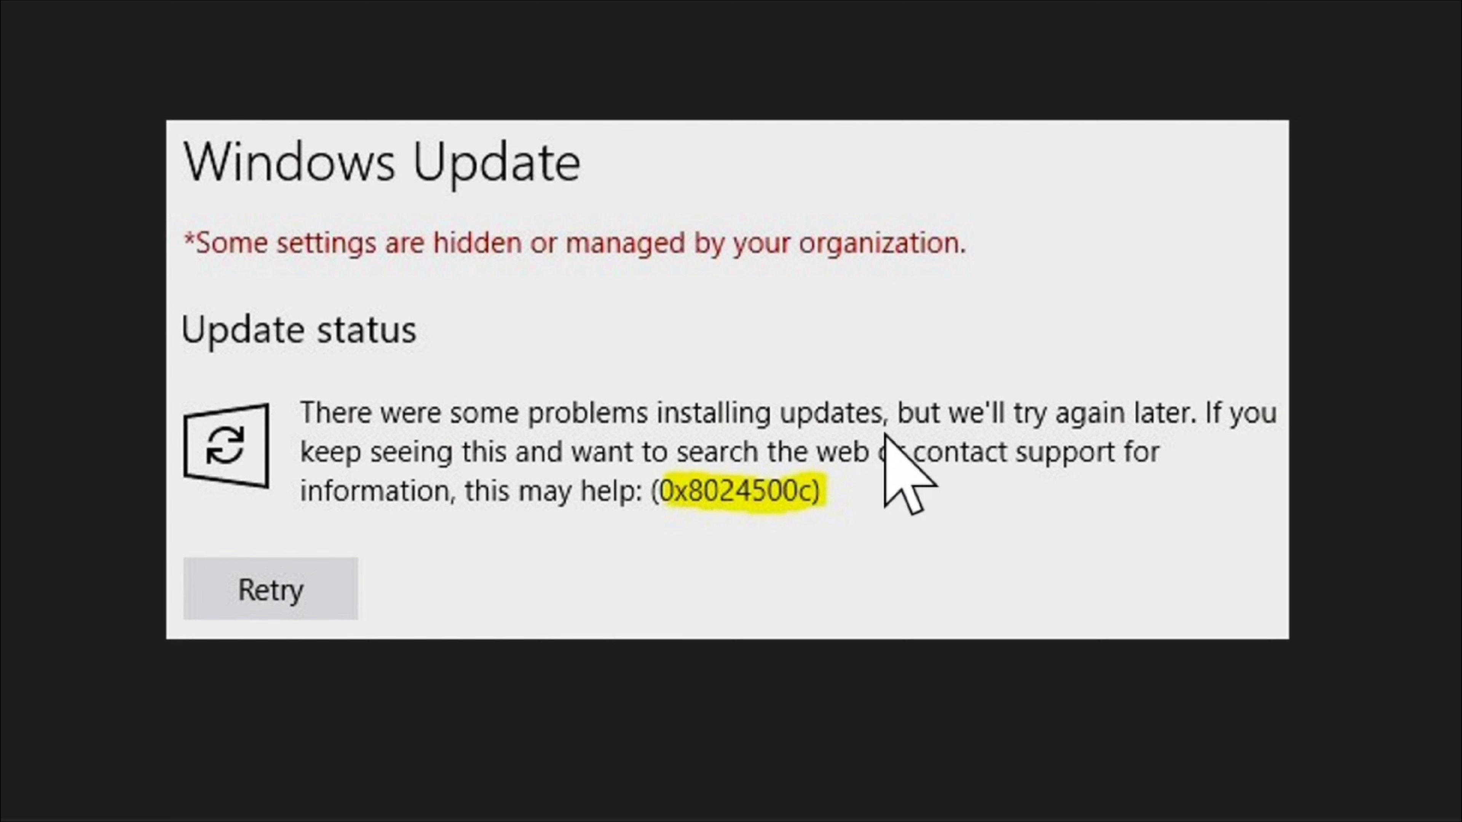
mouse_move(1128, 466)
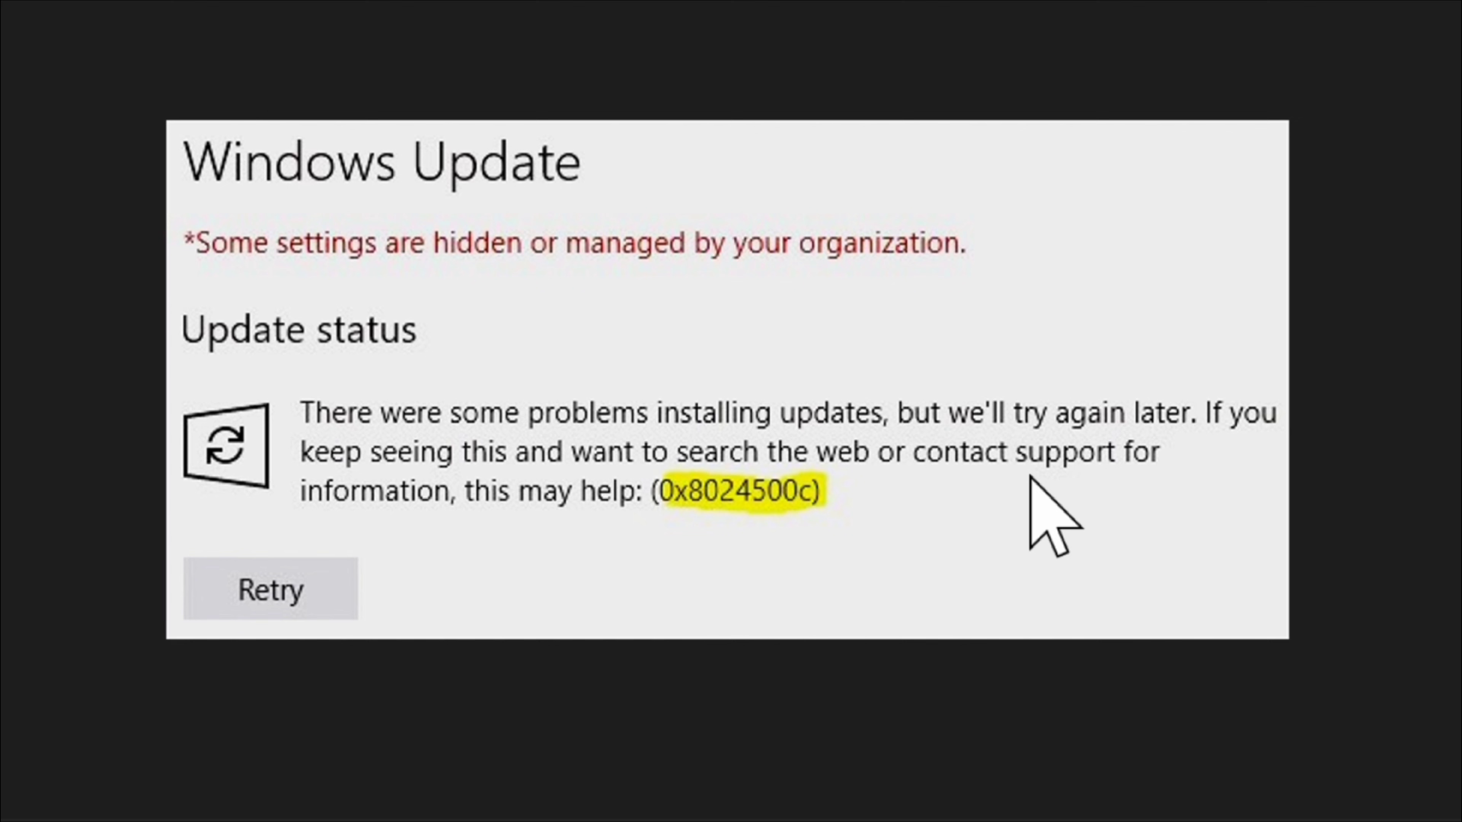
mouse_move(746, 616)
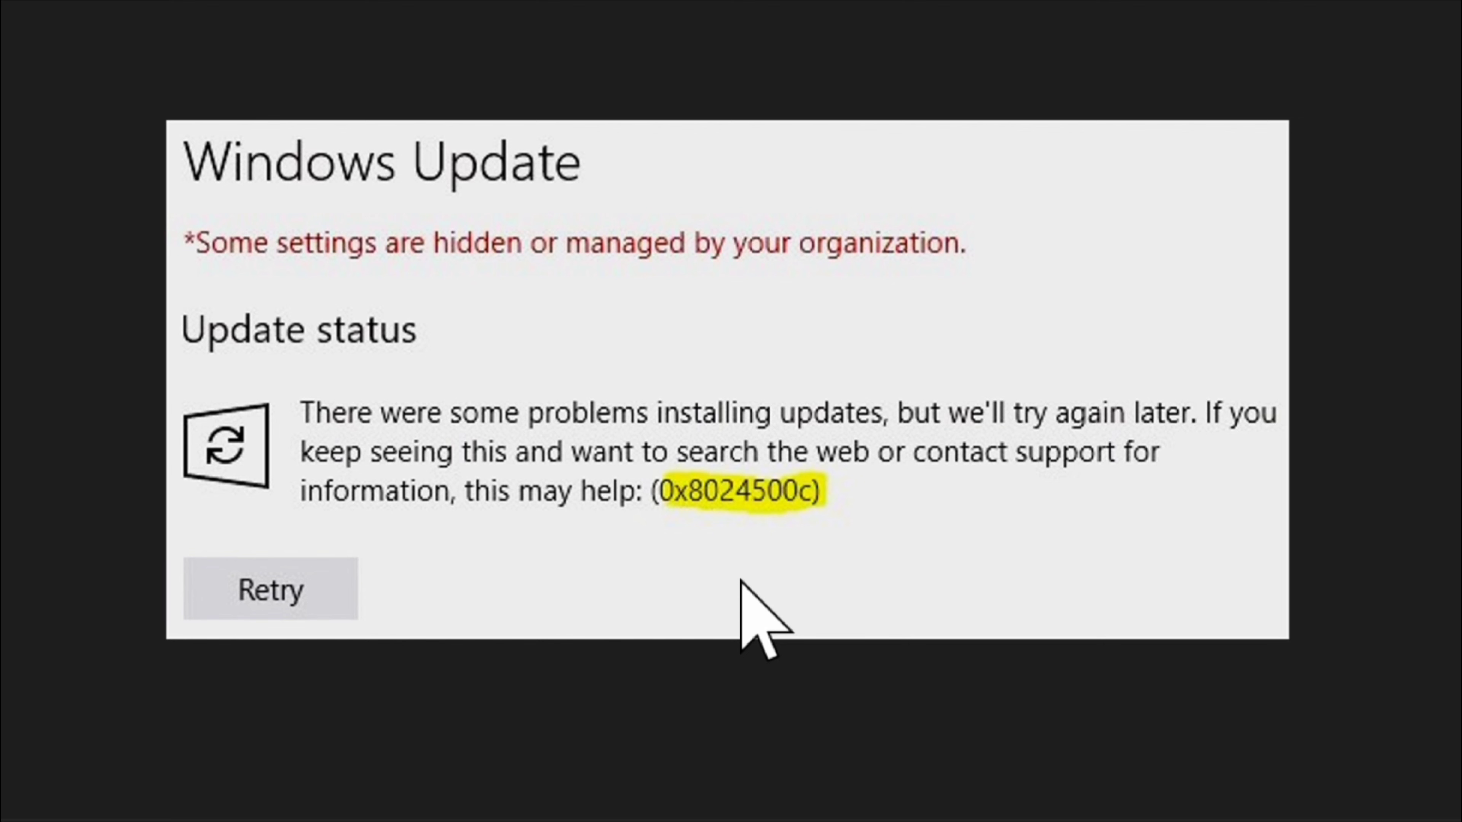
mouse_move(1371, 159)
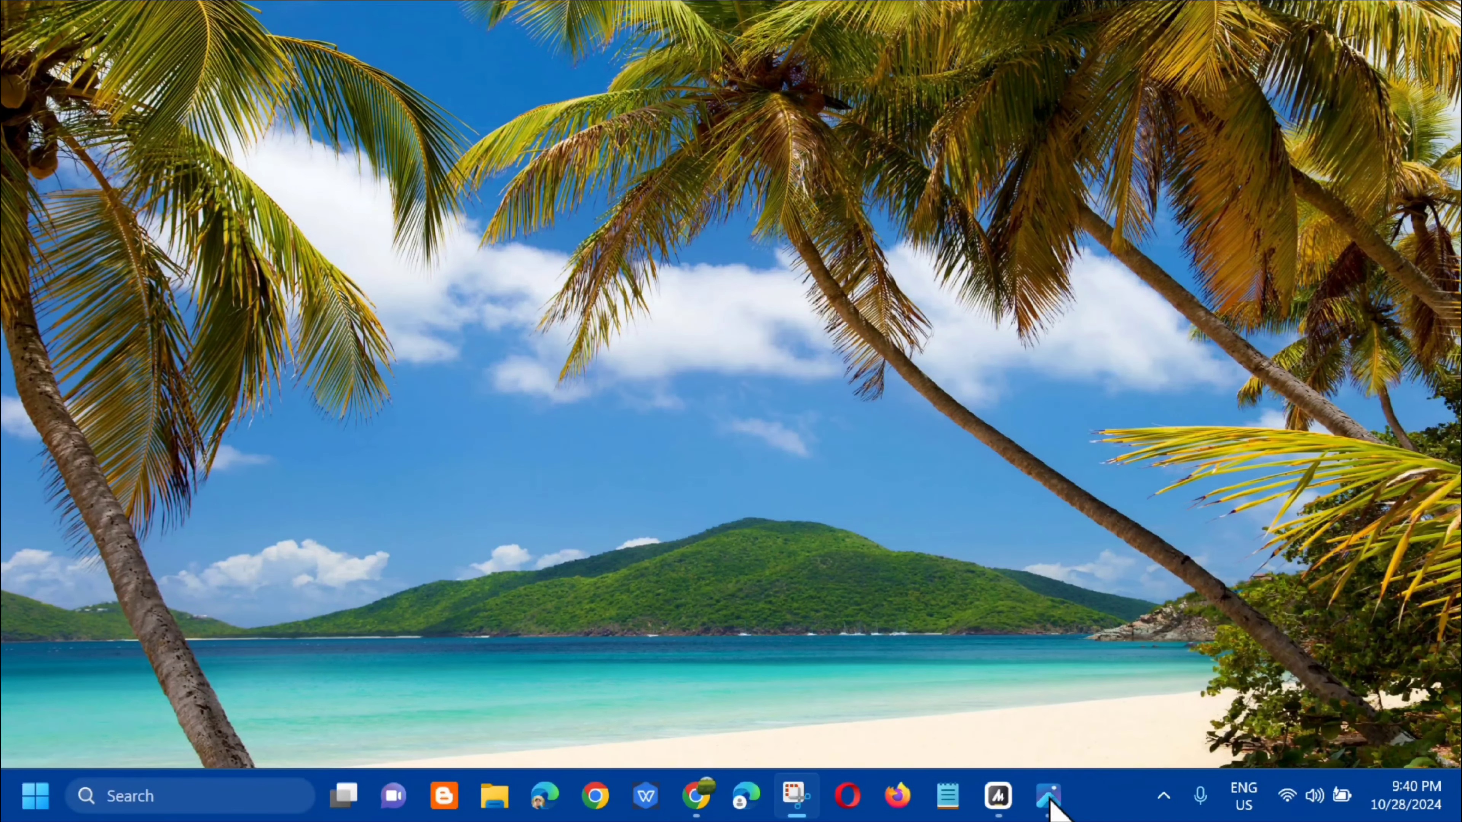
mouse_move(1138, 774)
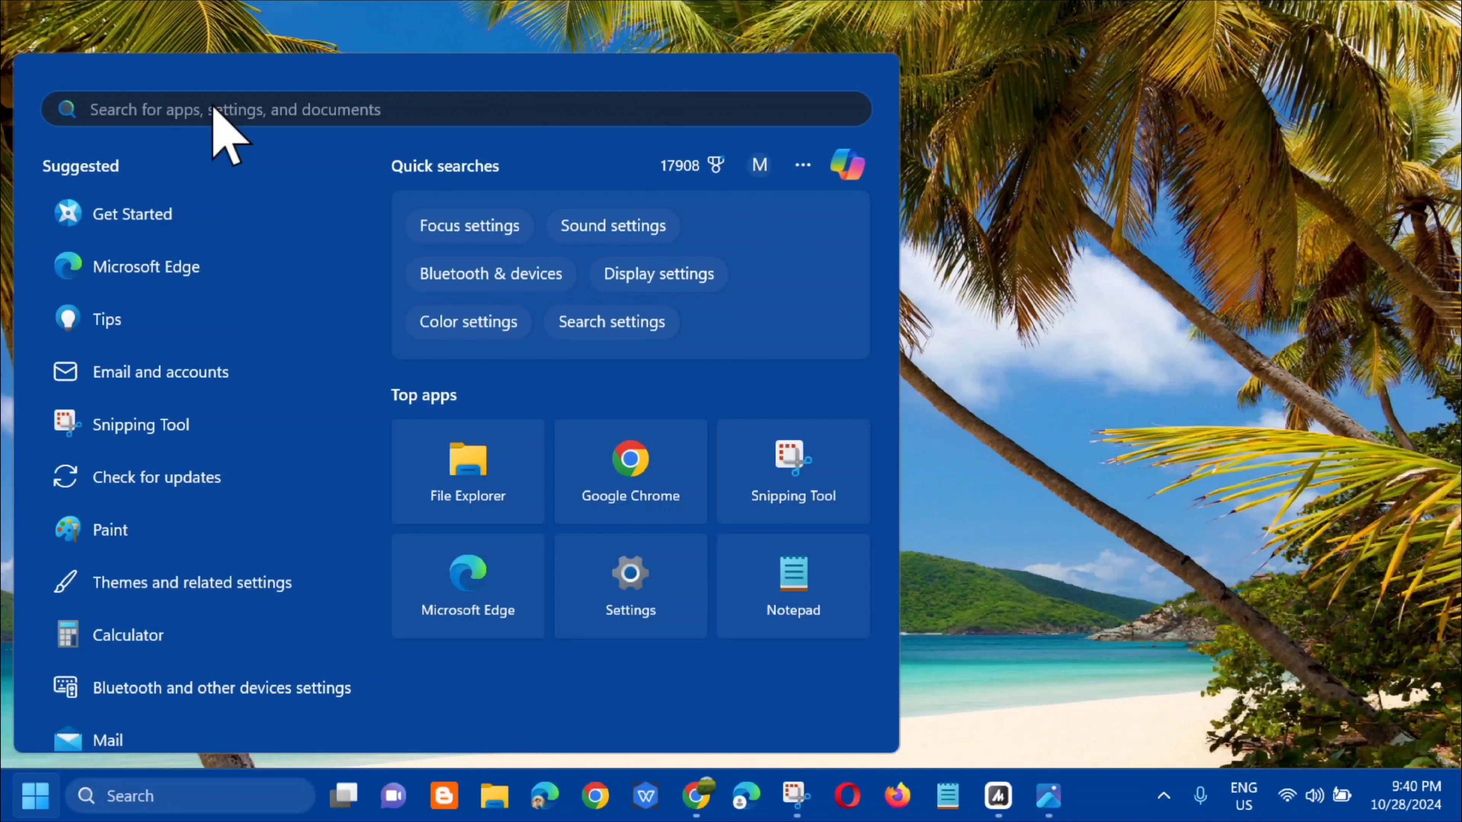
Run the wsreset cache-reset command from Start search
type("wsreset")
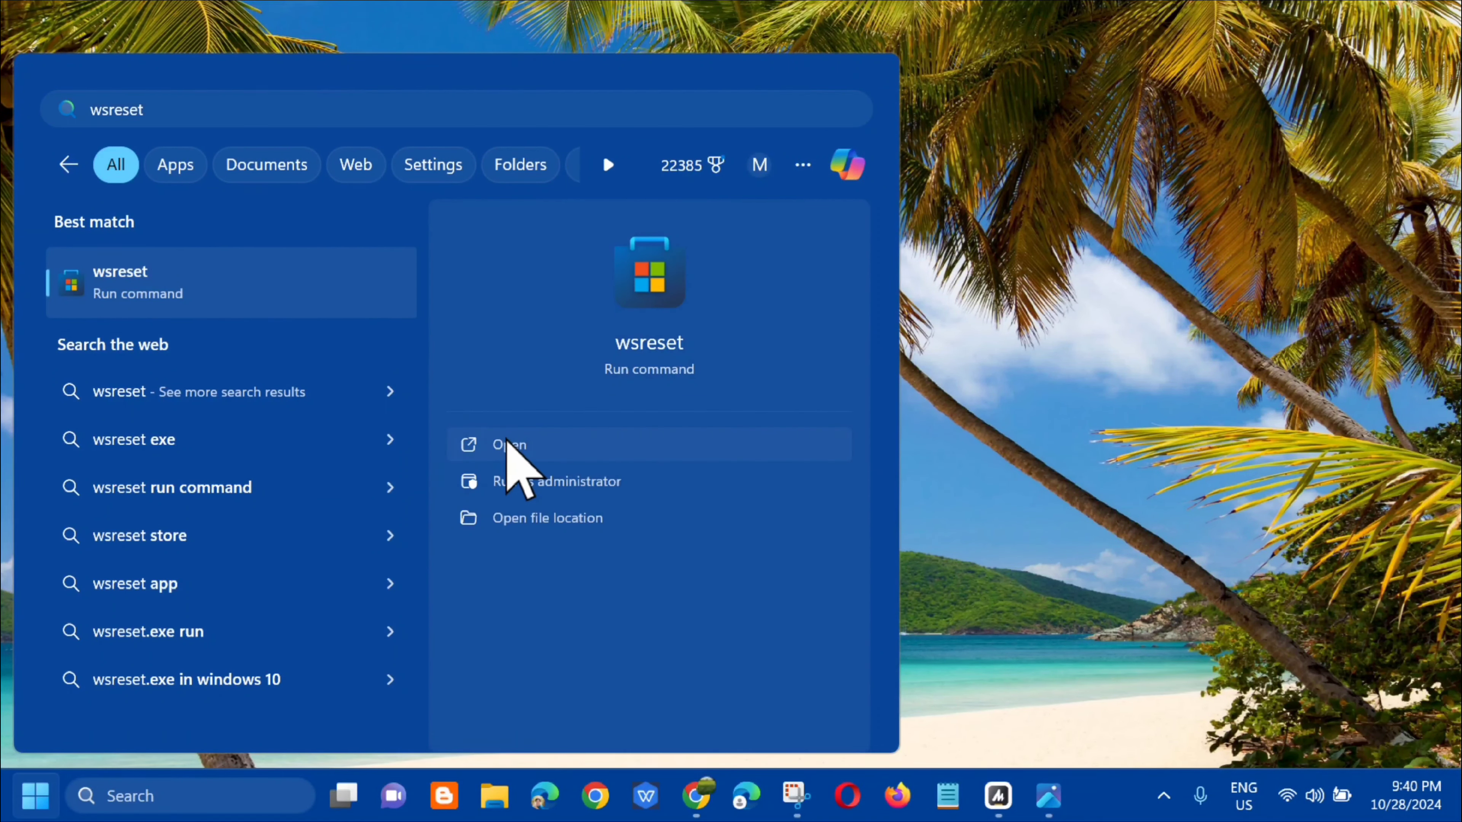
left_click(508, 444)
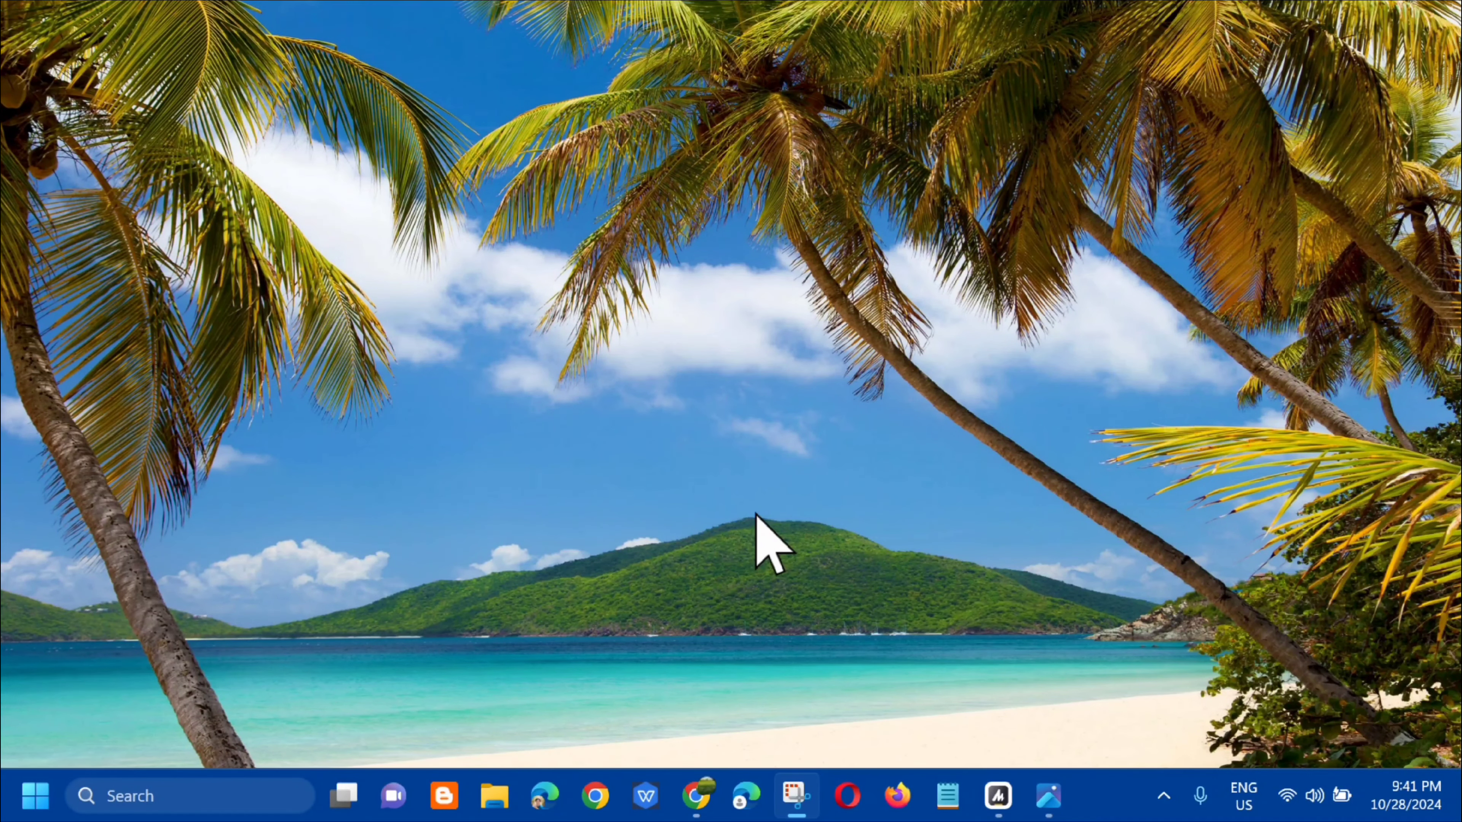
Run the Windows Update troubleshooter from Settings' Other troubleshooters list
left_click(1098, 795)
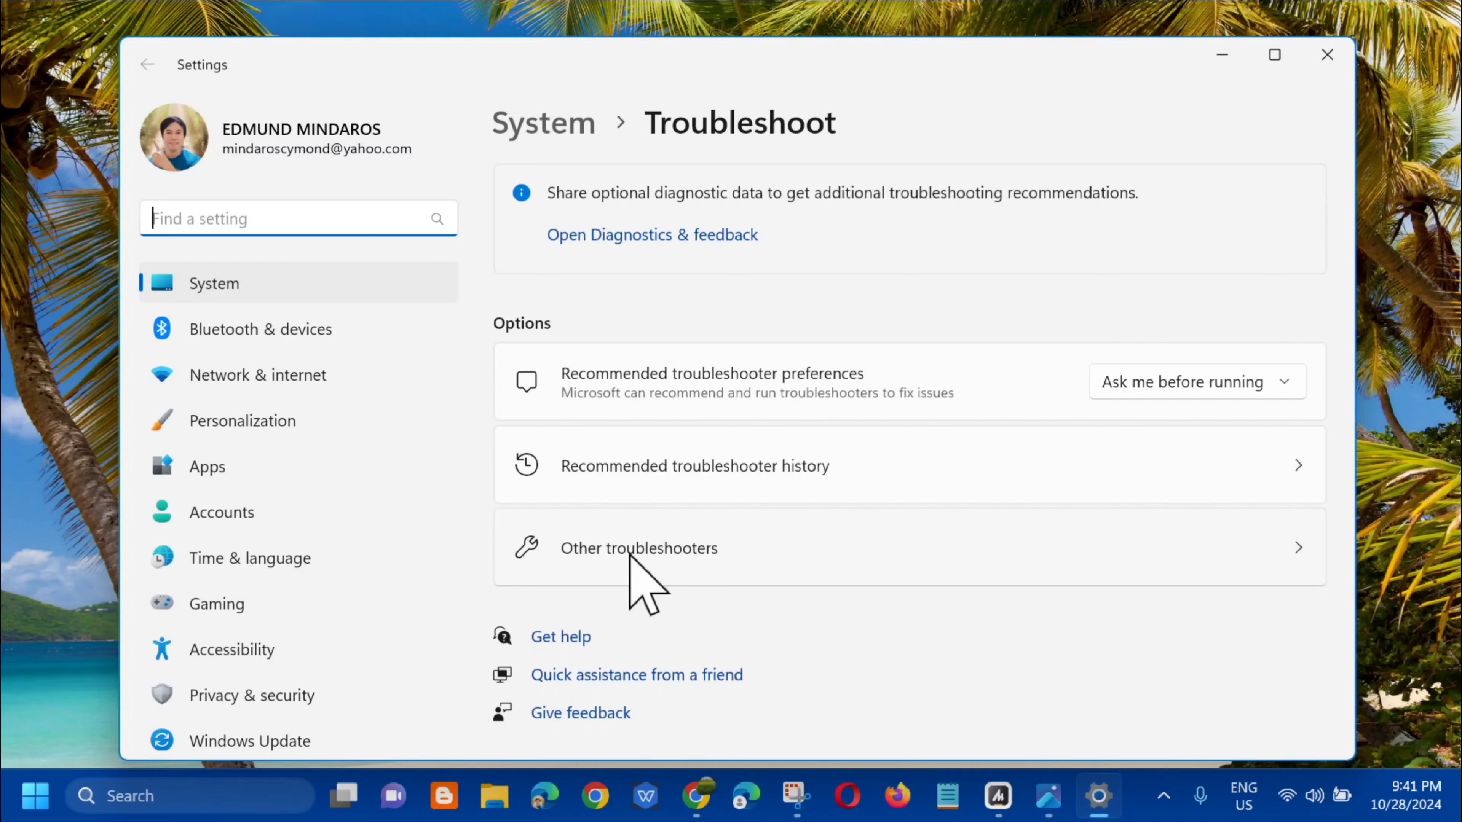
left_click(639, 548)
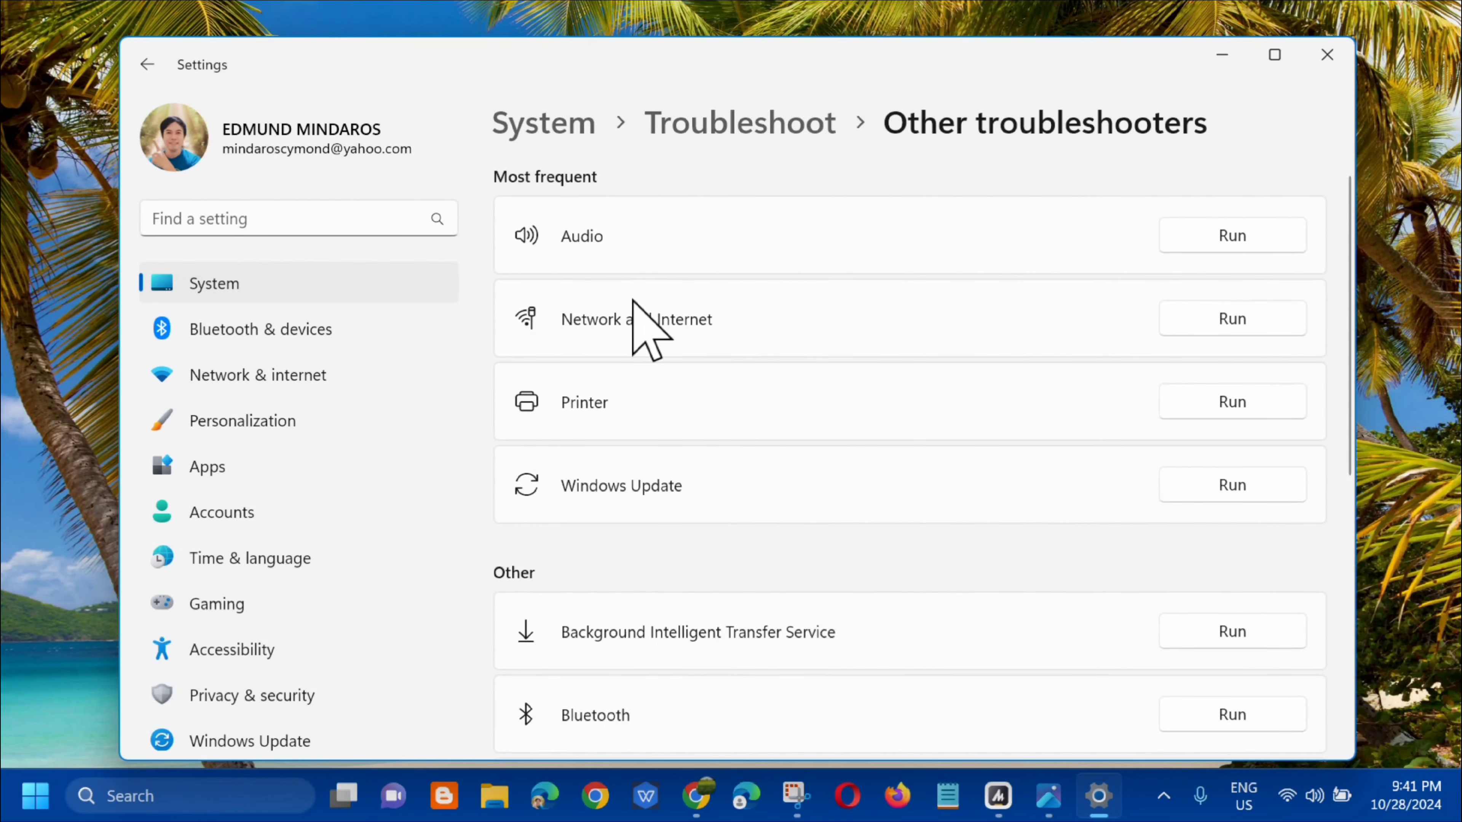
left_click(1231, 485)
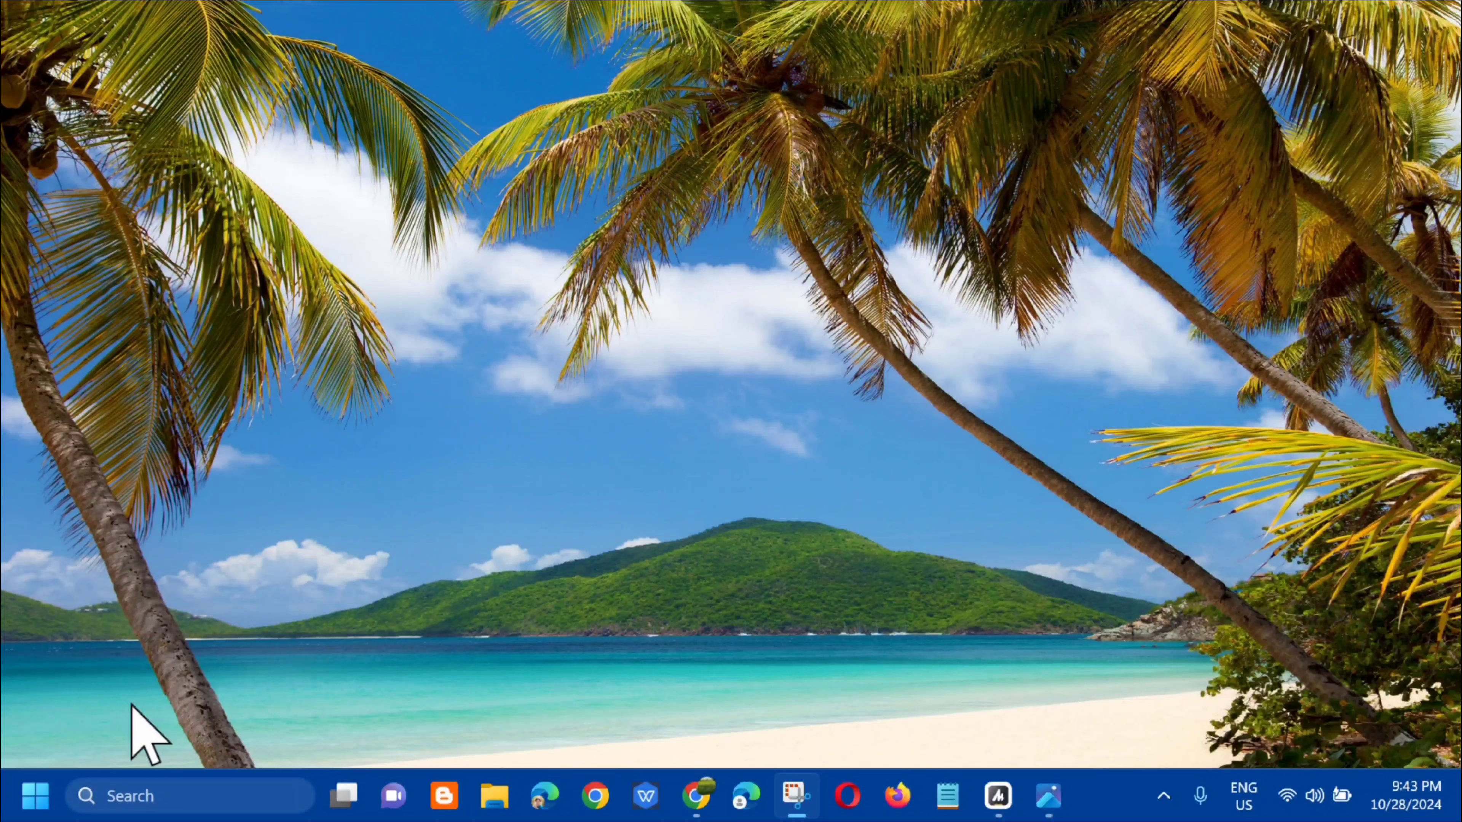
Launch Services via search and restart the Background Intelligent Transfer Service
left_click(36, 796)
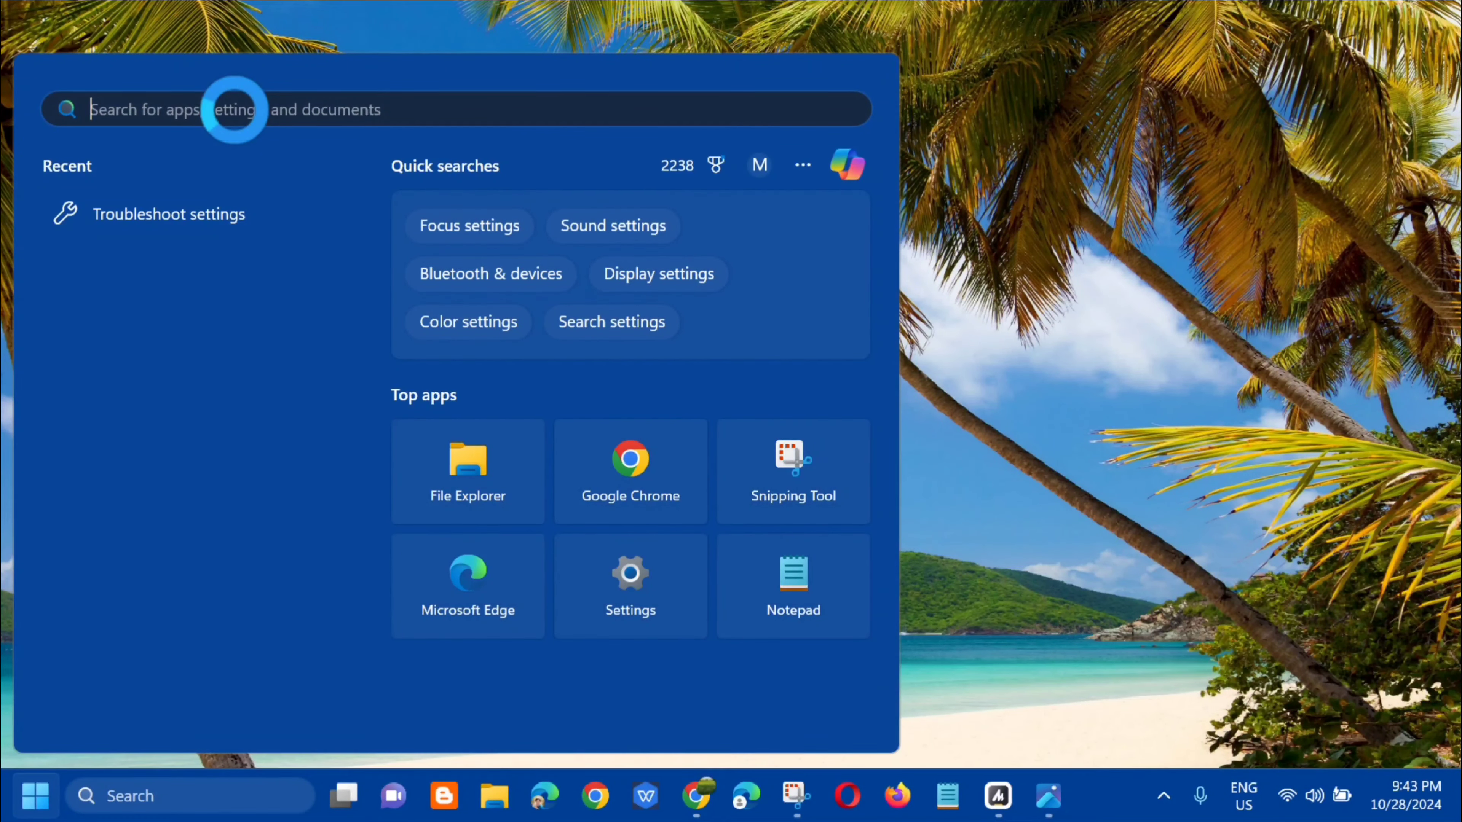
type("services")
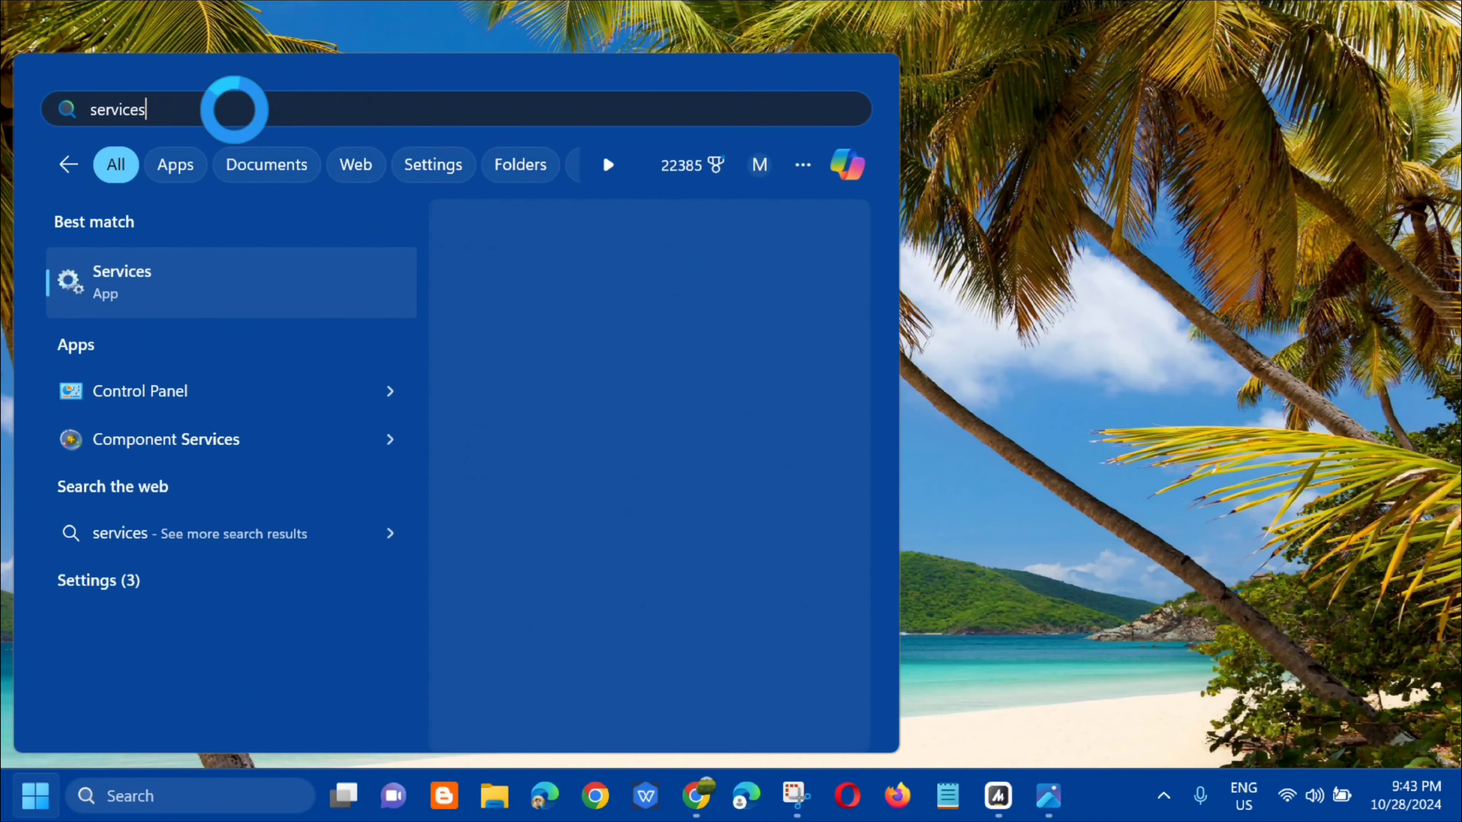
left_click(121, 281)
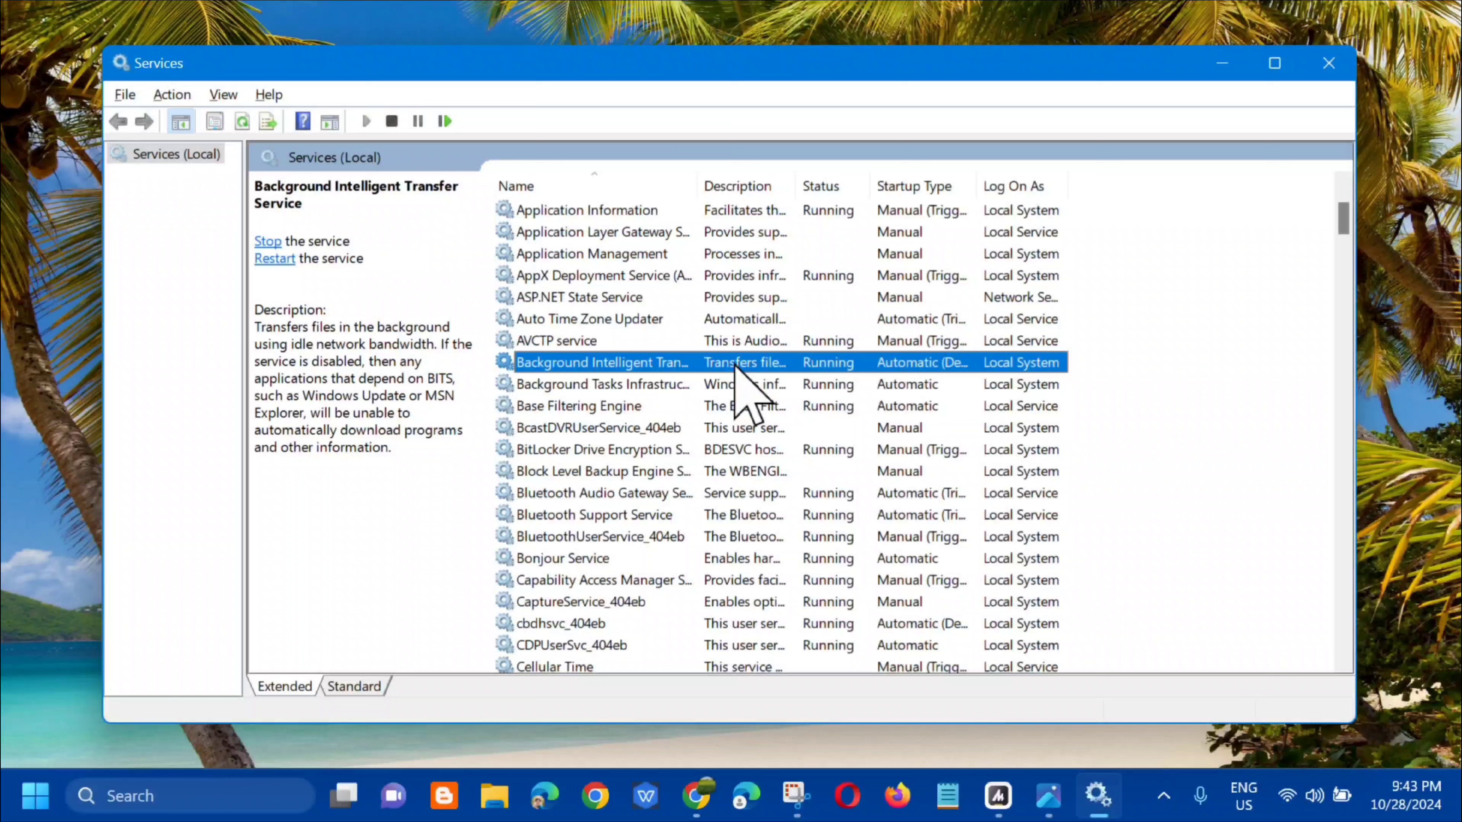
double_click(604, 361)
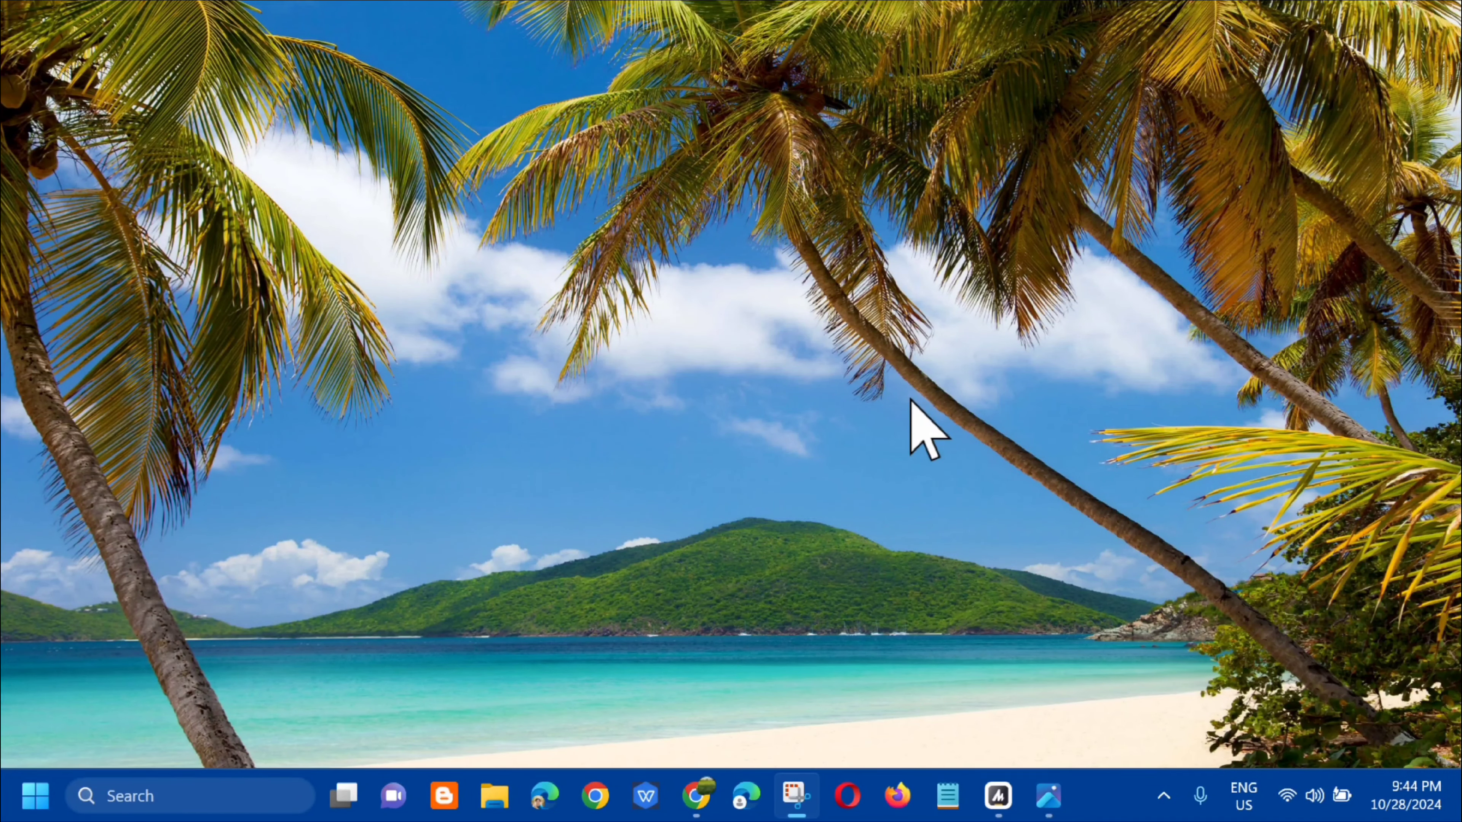
mouse_move(101, 699)
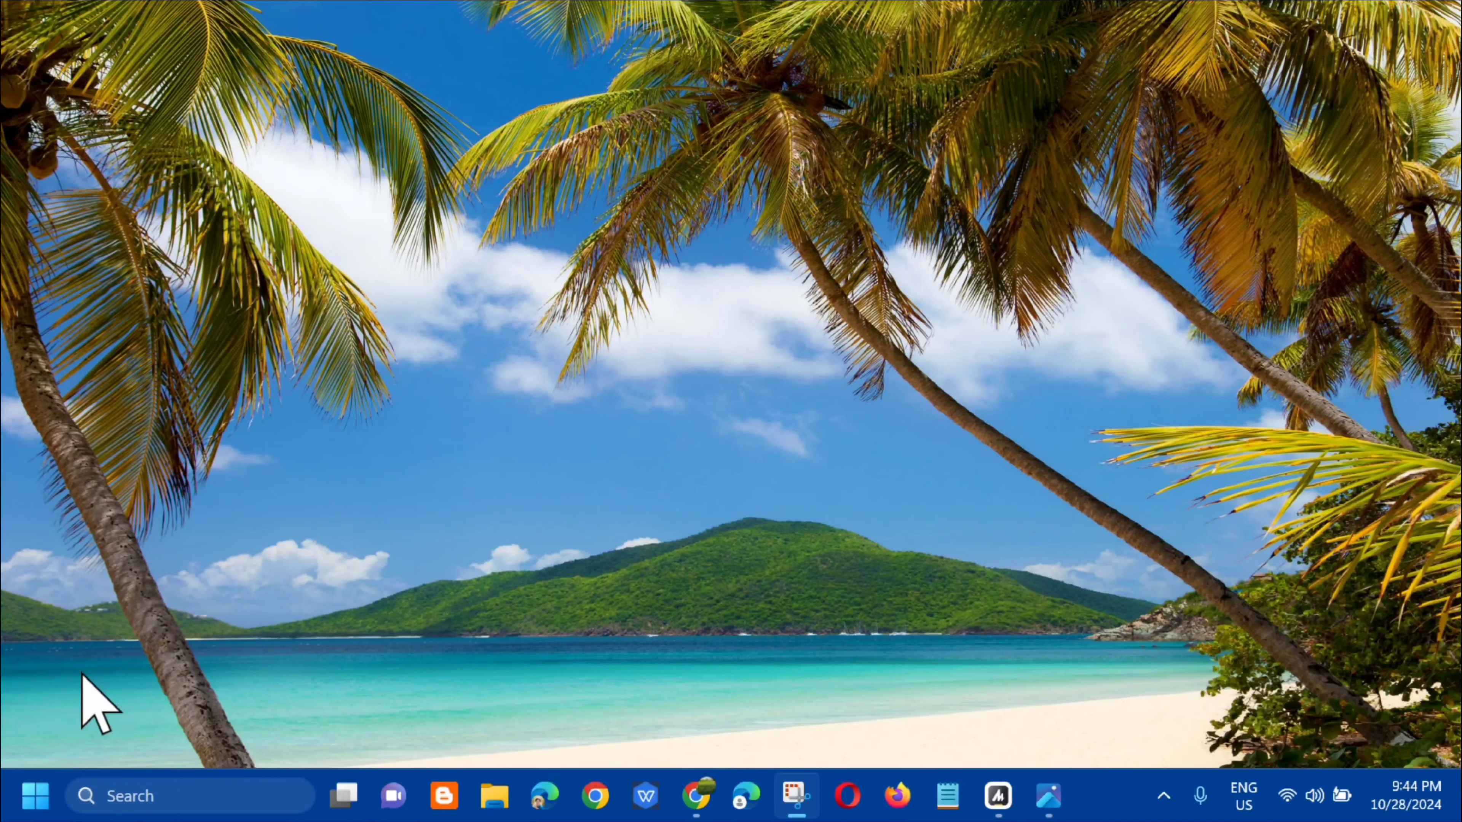
Start an sfc /scannow scan in an administrator Command Prompt
left_click(36, 795)
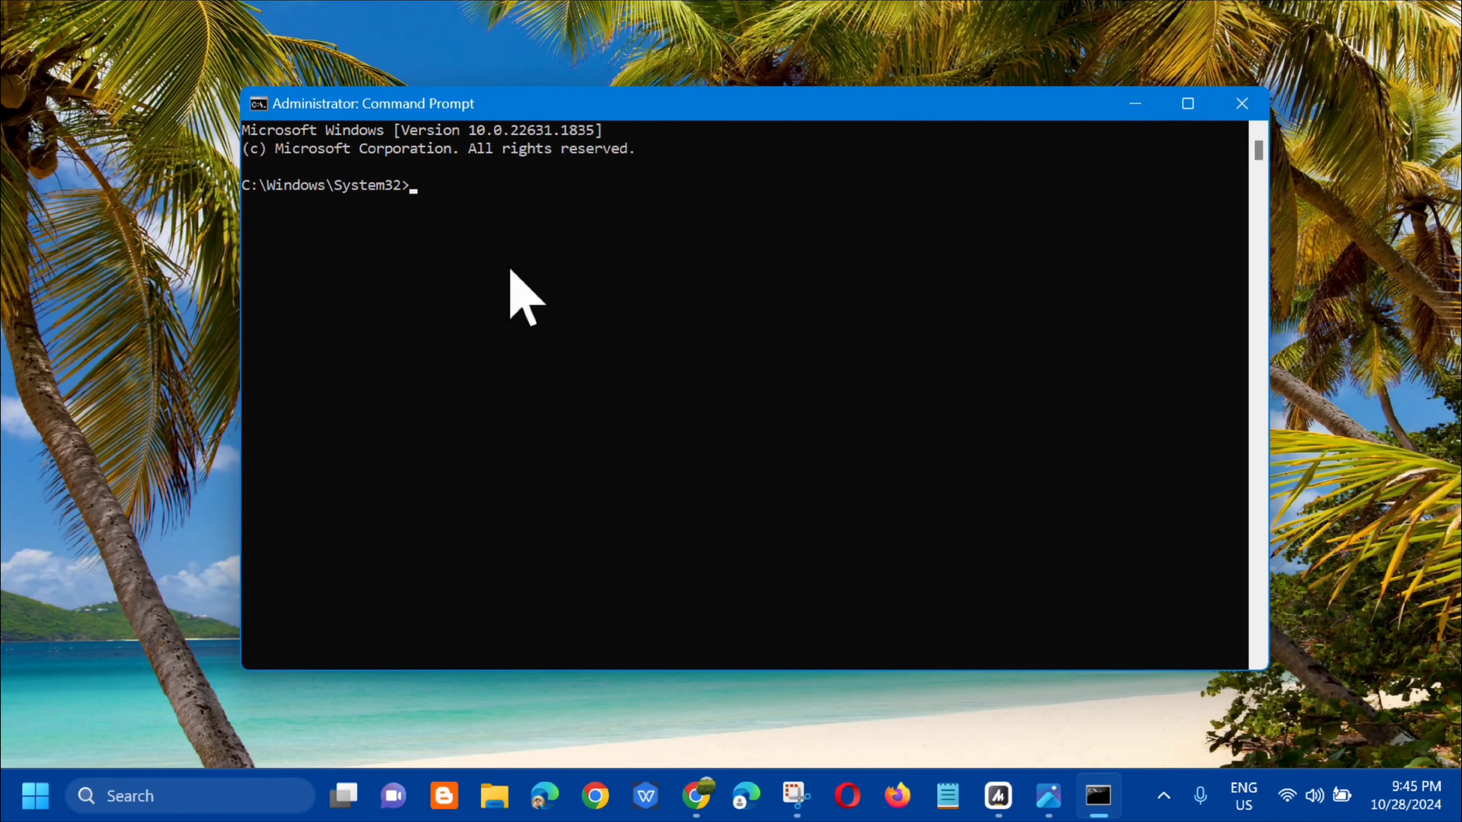
type("sfc /")
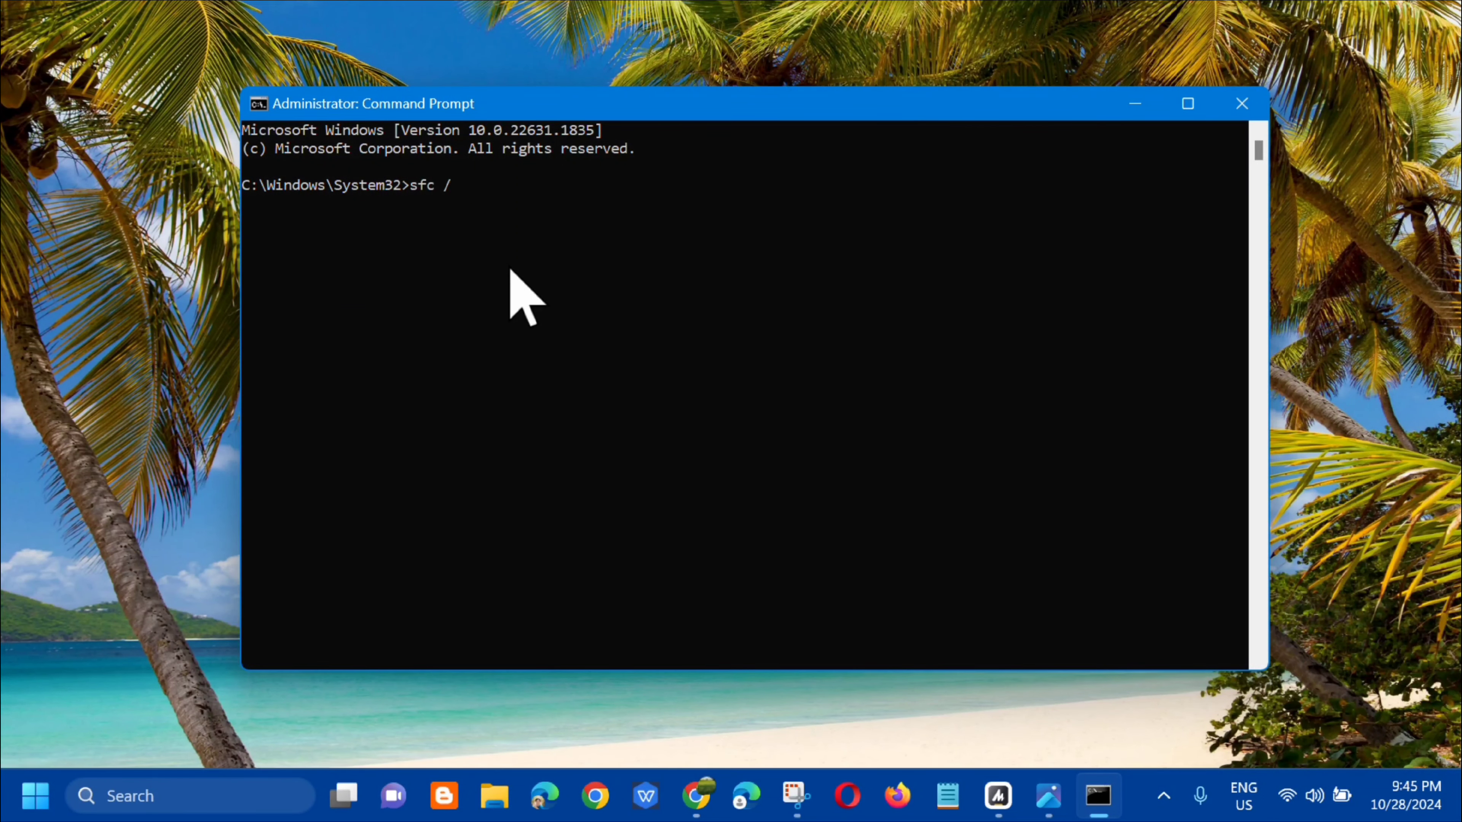
left_click(1241, 103)
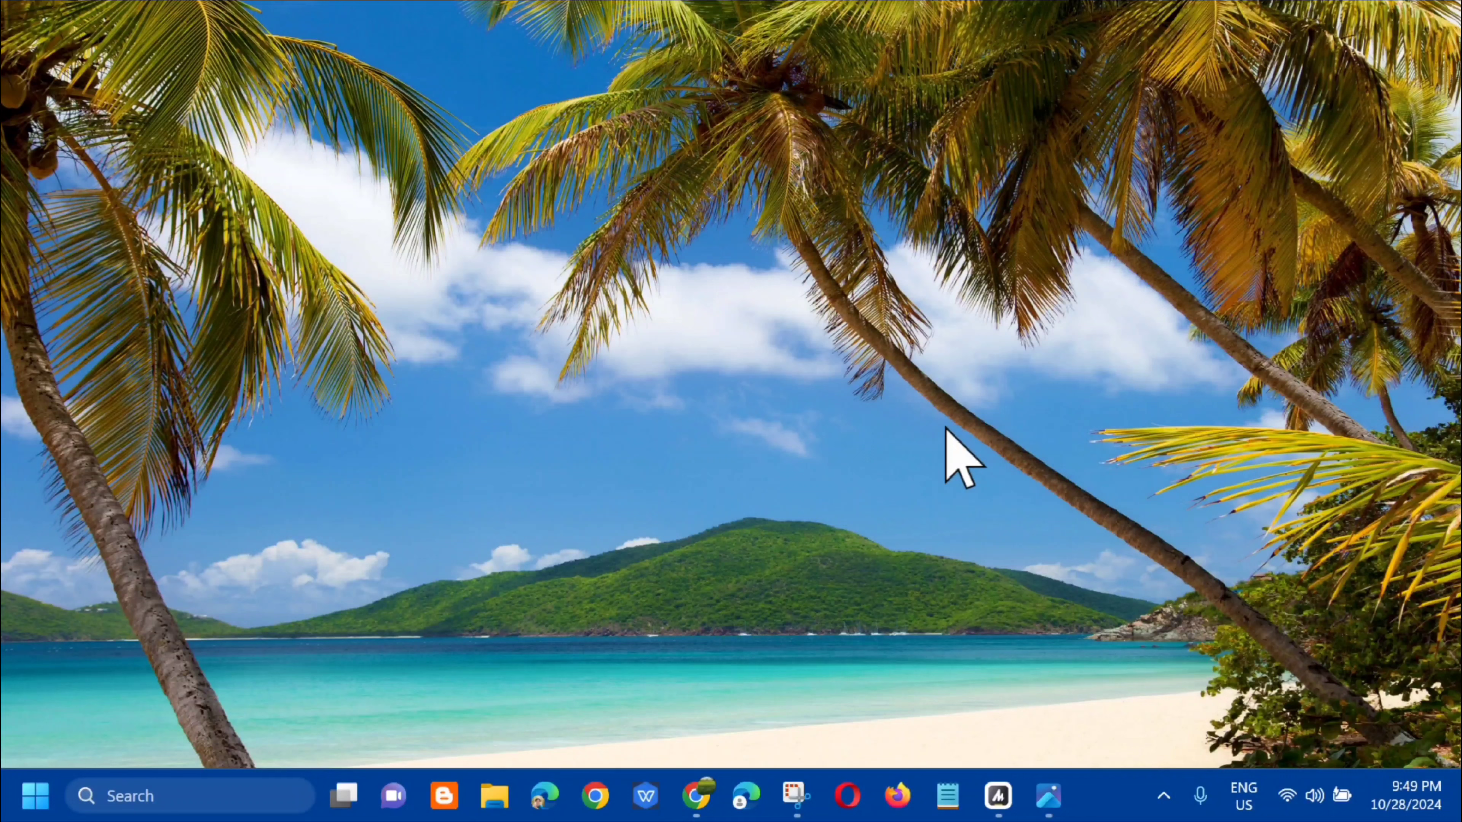